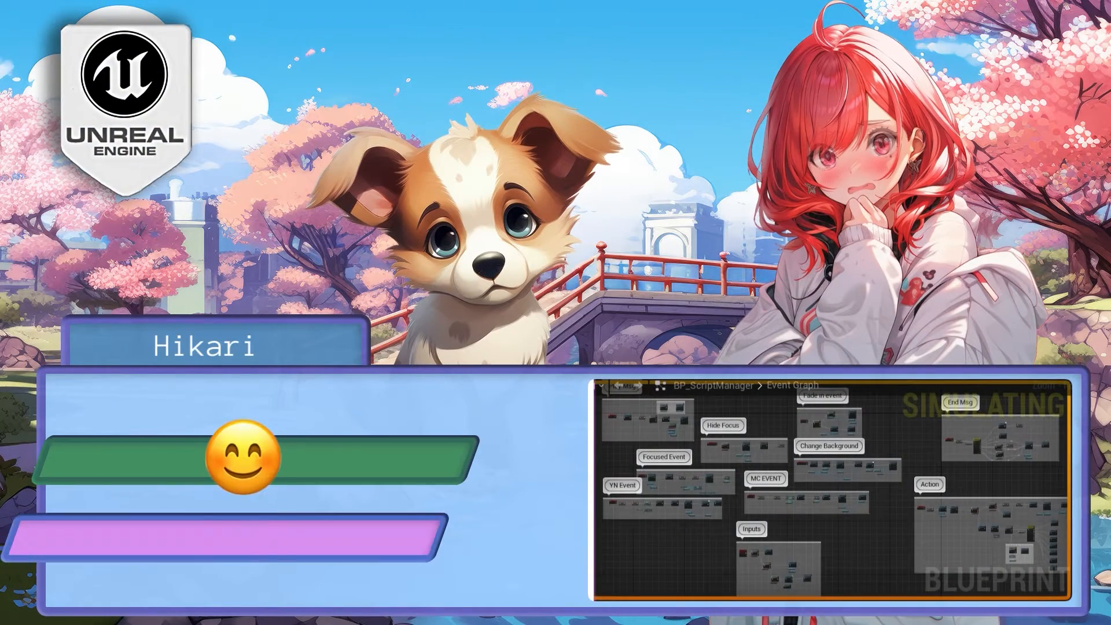
Play the breakfast Yes/No choice scene and open BP_ScriptManager's Event Graph
left_click(326, 461)
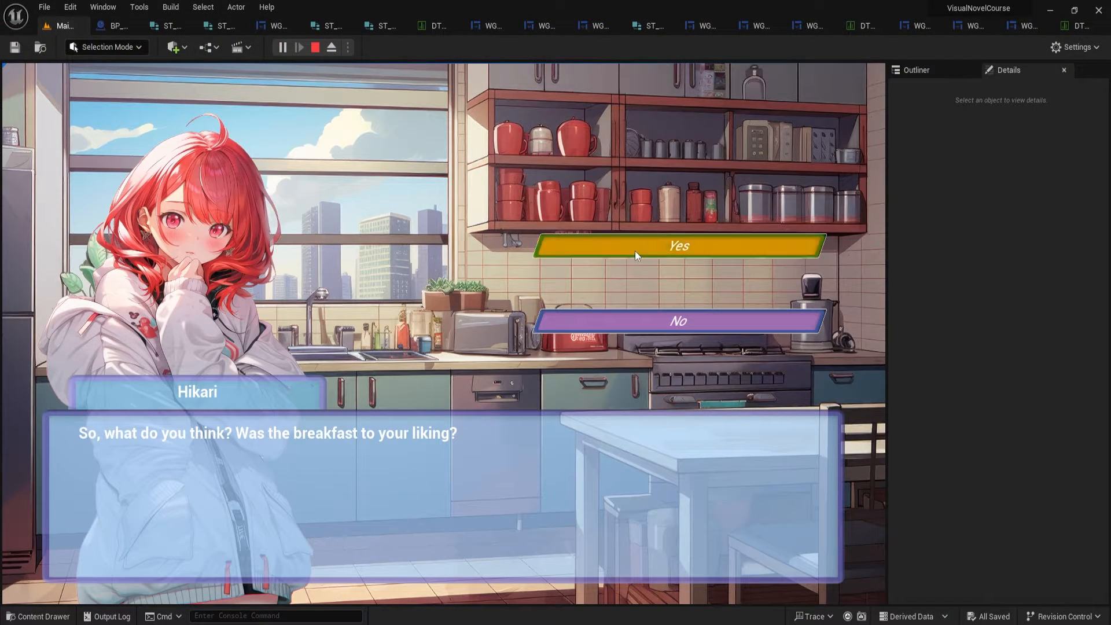
left_click(676, 245)
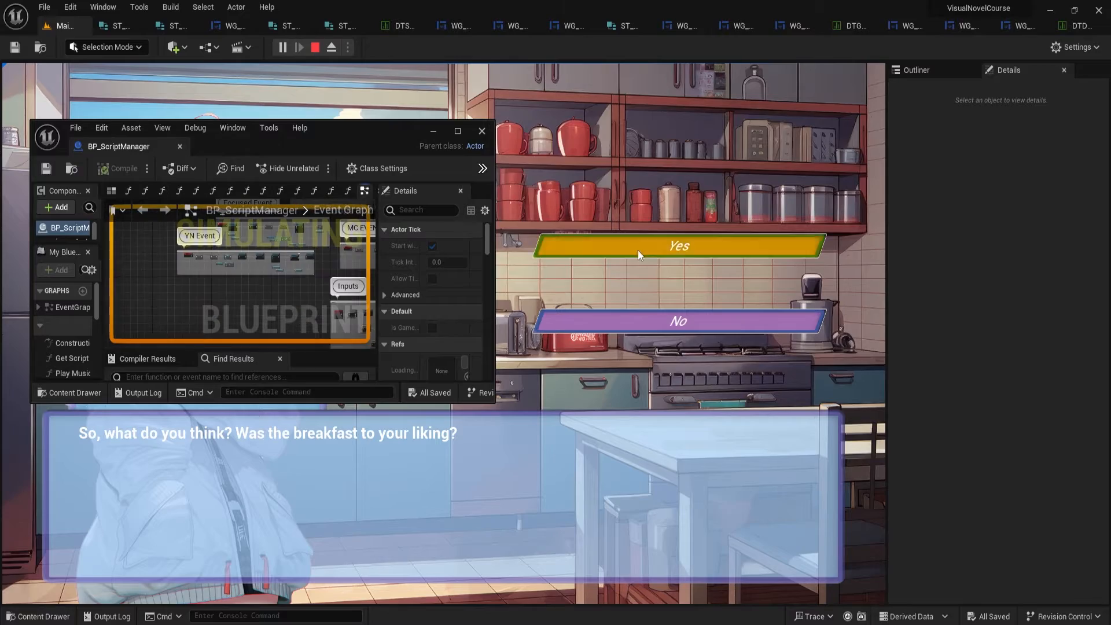
Inspect WG_MC's QuestionAnimationIn timeline and WG_FocusedEvent's Pop animation, then return to the playing viewport
left_click(277, 25)
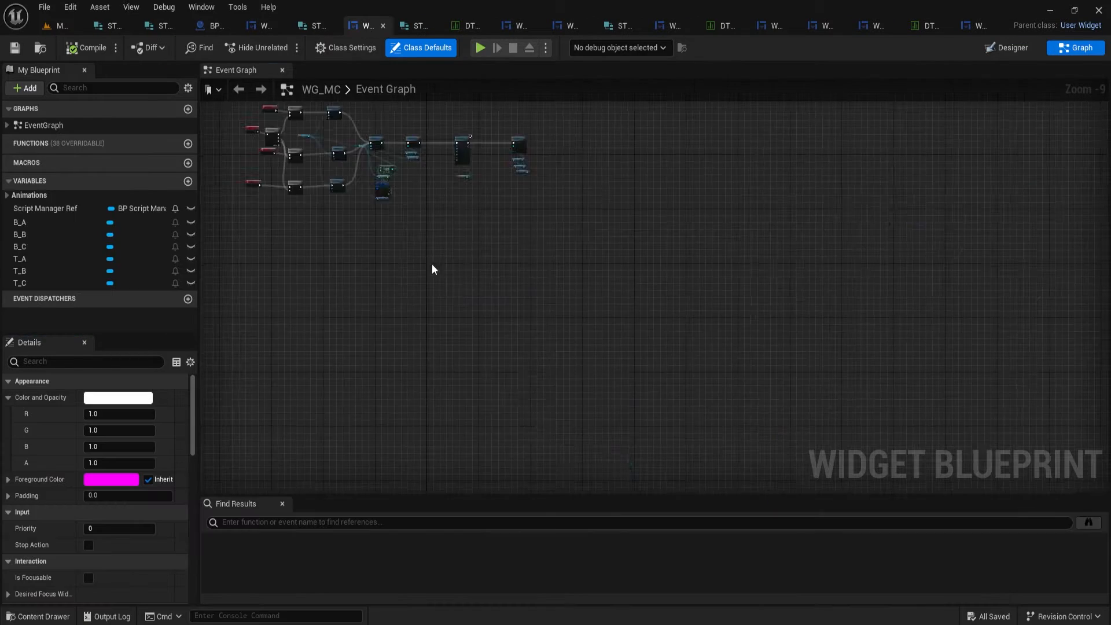
left_click(1006, 48)
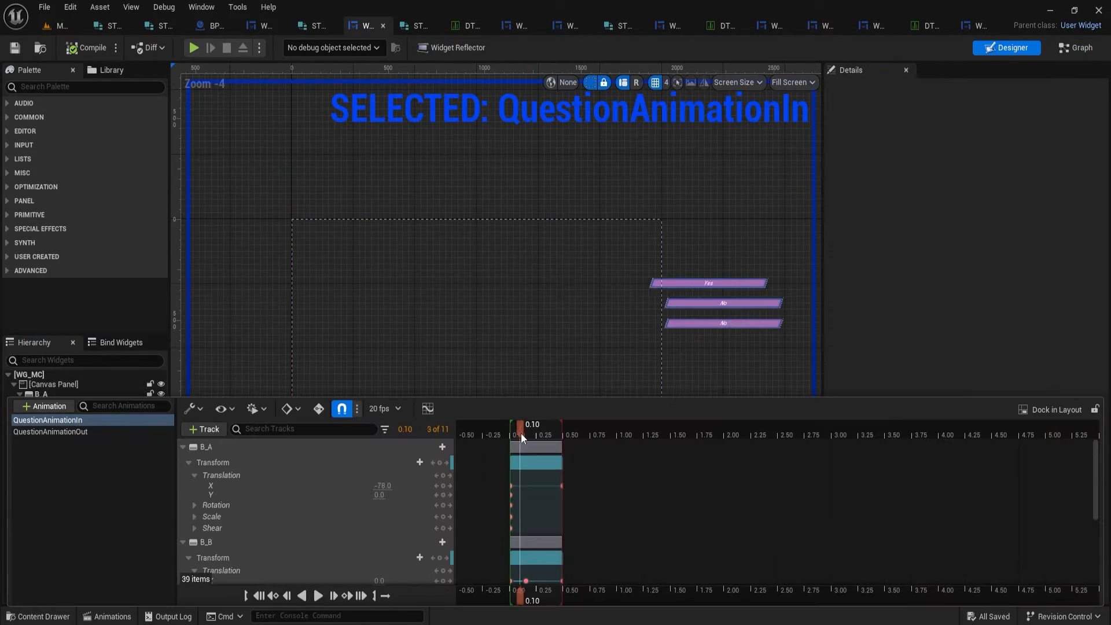
left_click(50, 431)
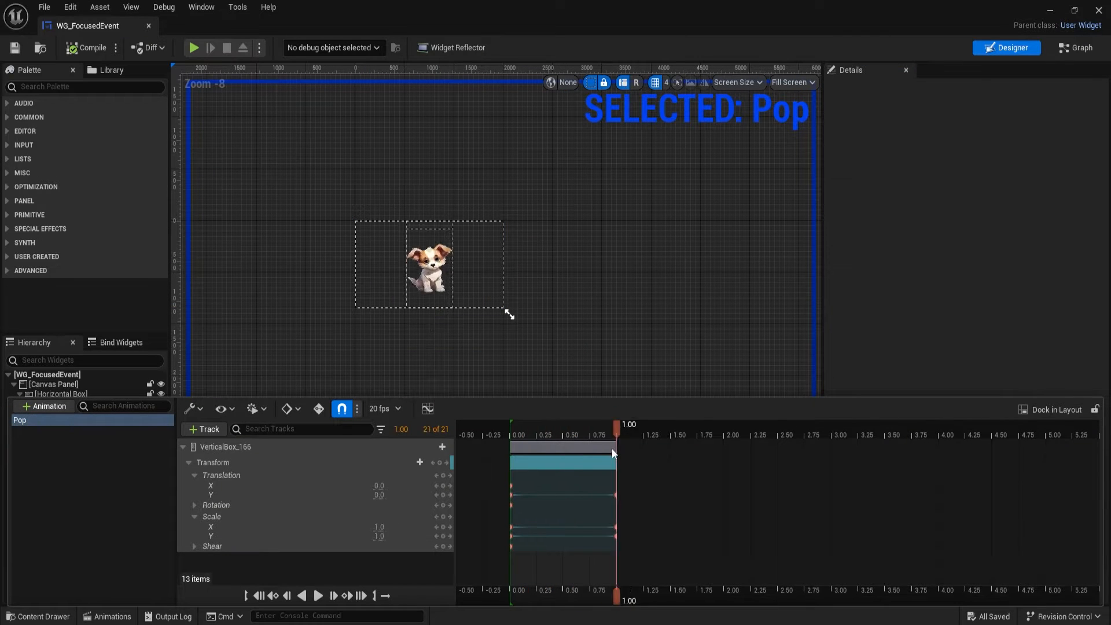
left_click(282, 26)
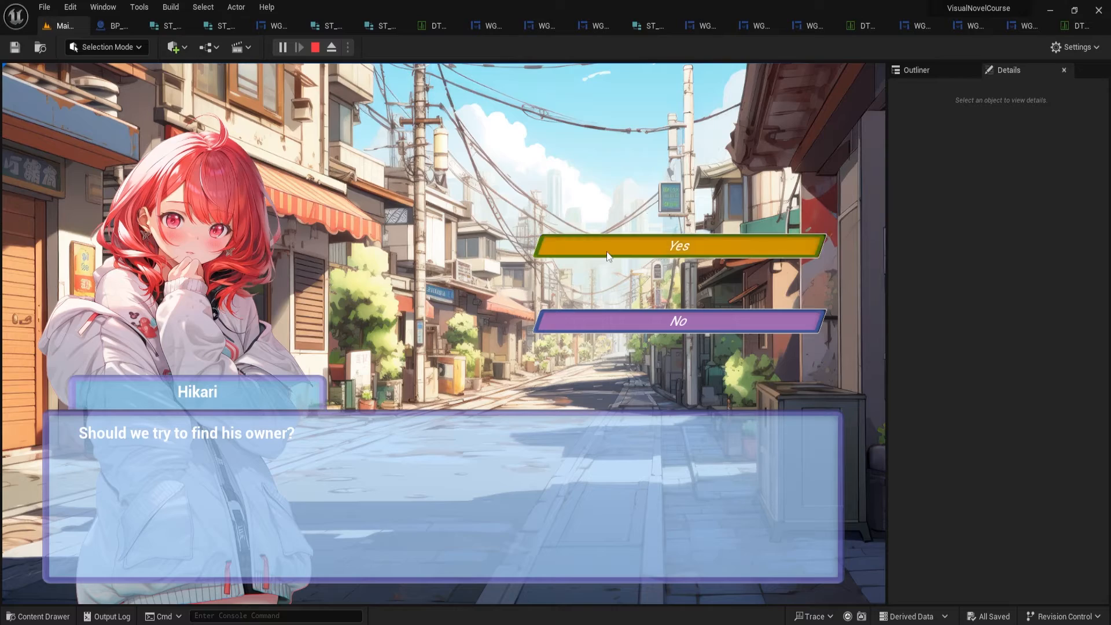
Find references to PopImage in WG_FocusedEvent's Play Pop Animation graph
left_click(676, 246)
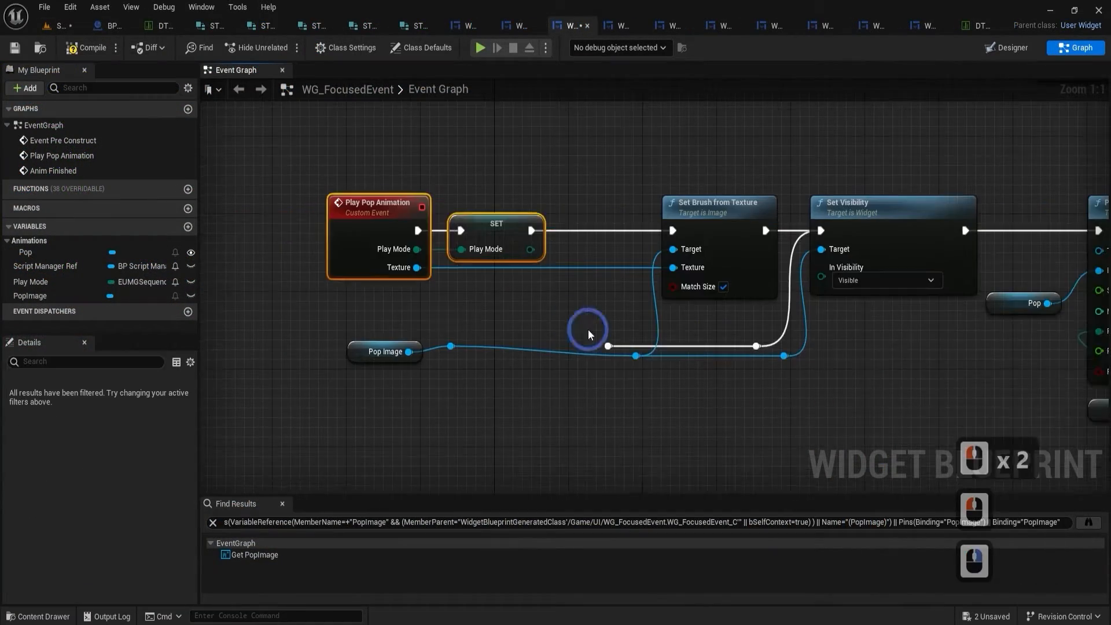
left_click(60, 25)
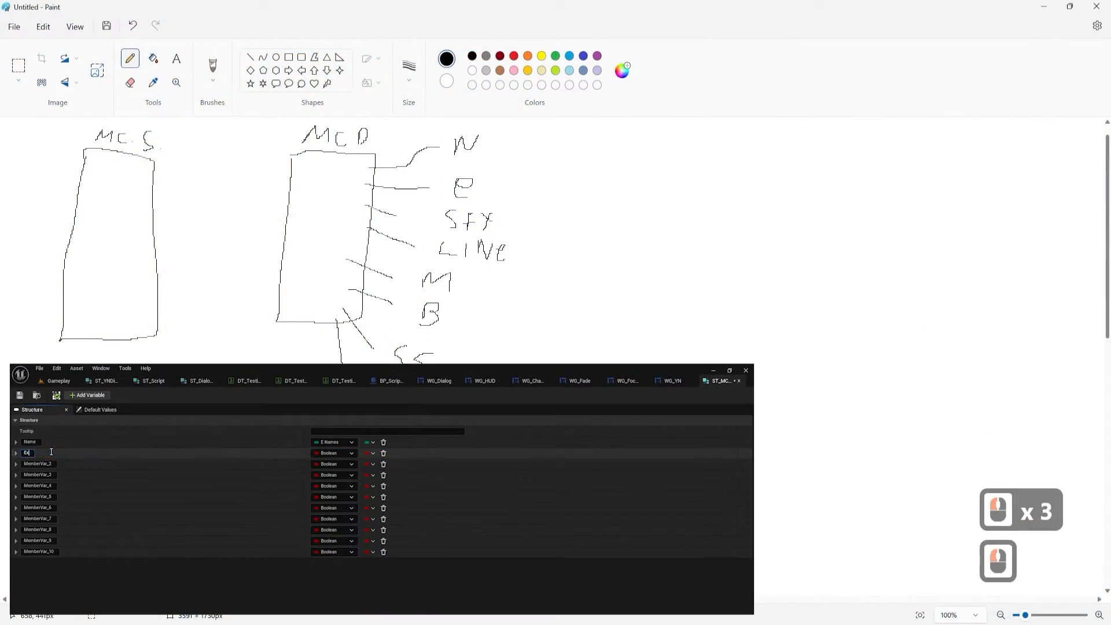
Sketch the MC S and MC D structure boxes with their field labels in Paint
left_click(328, 475)
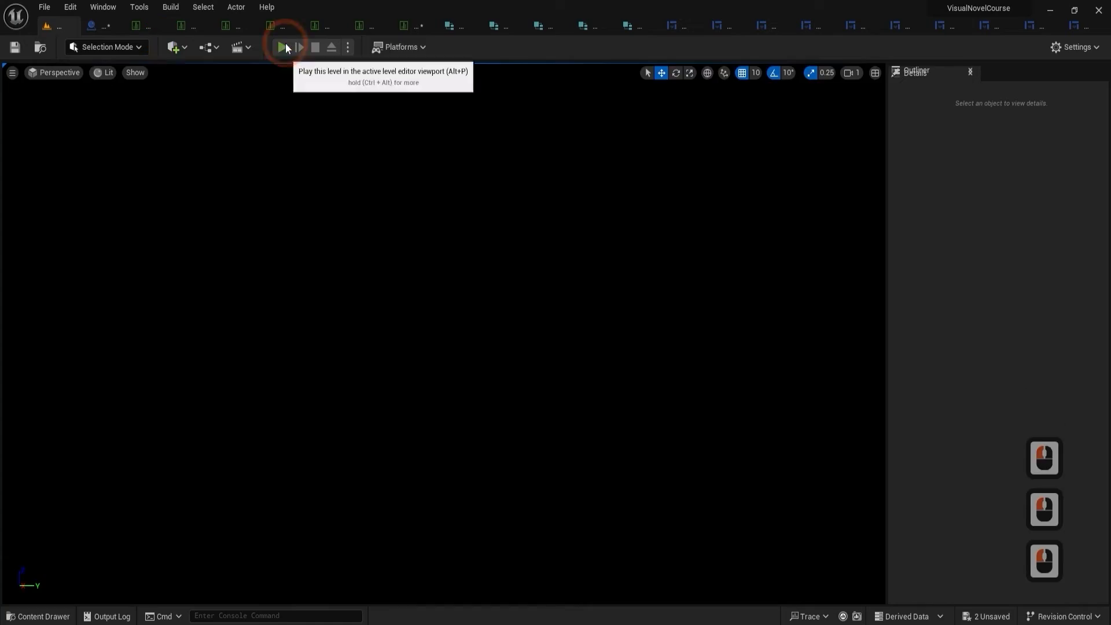
Run the level to the Start Game menu, then show BP_ScriptManager's Typing boolean input logic
left_click(282, 48)
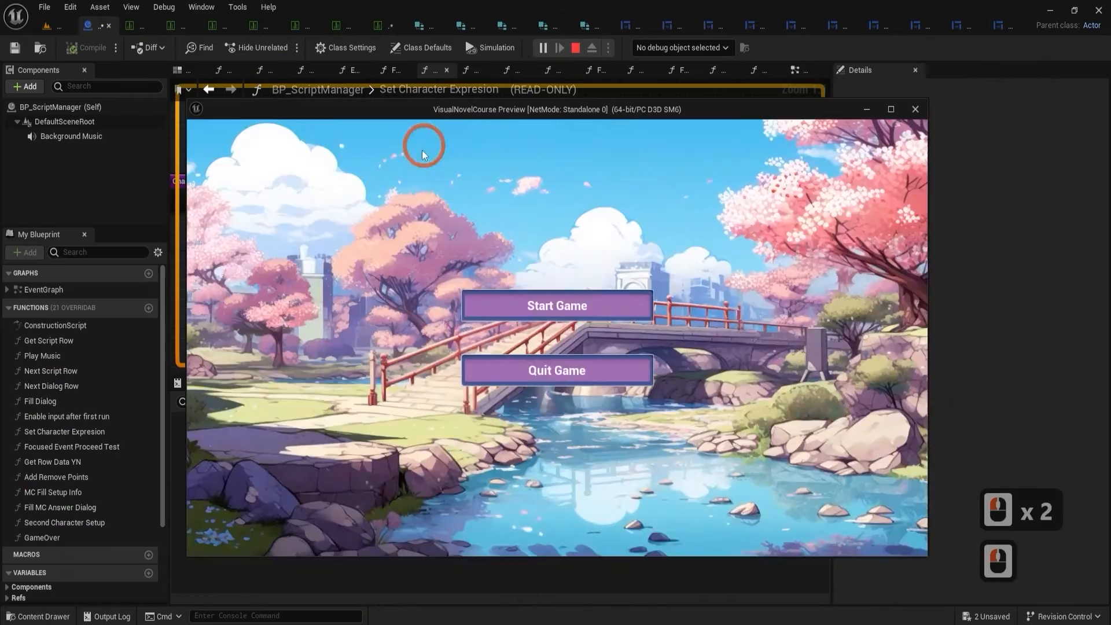
left_click(556, 305)
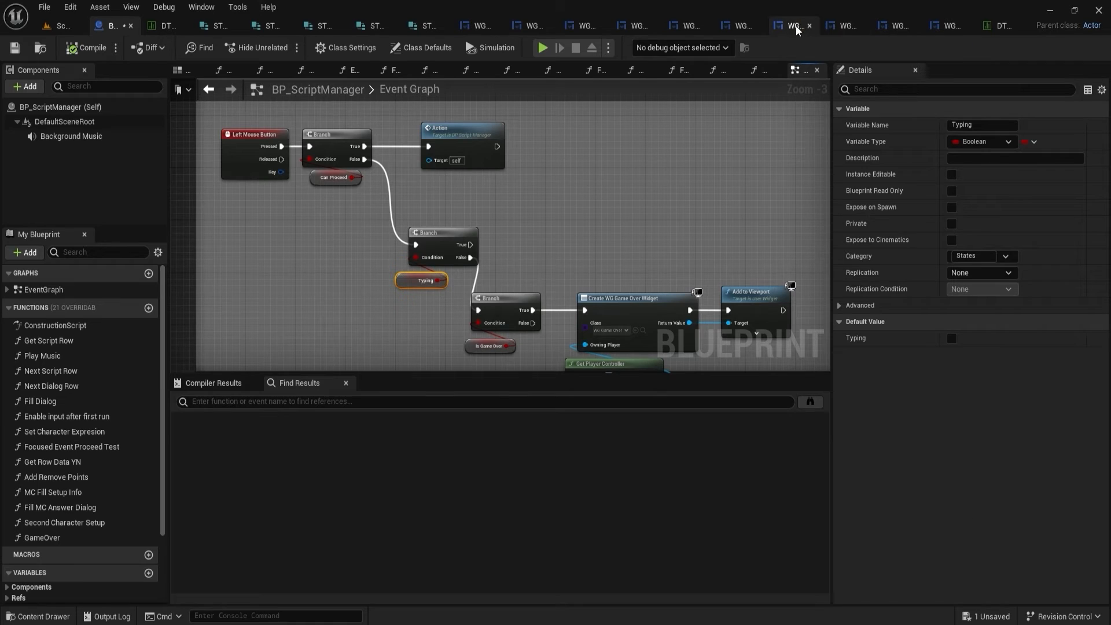
left_click(788, 25)
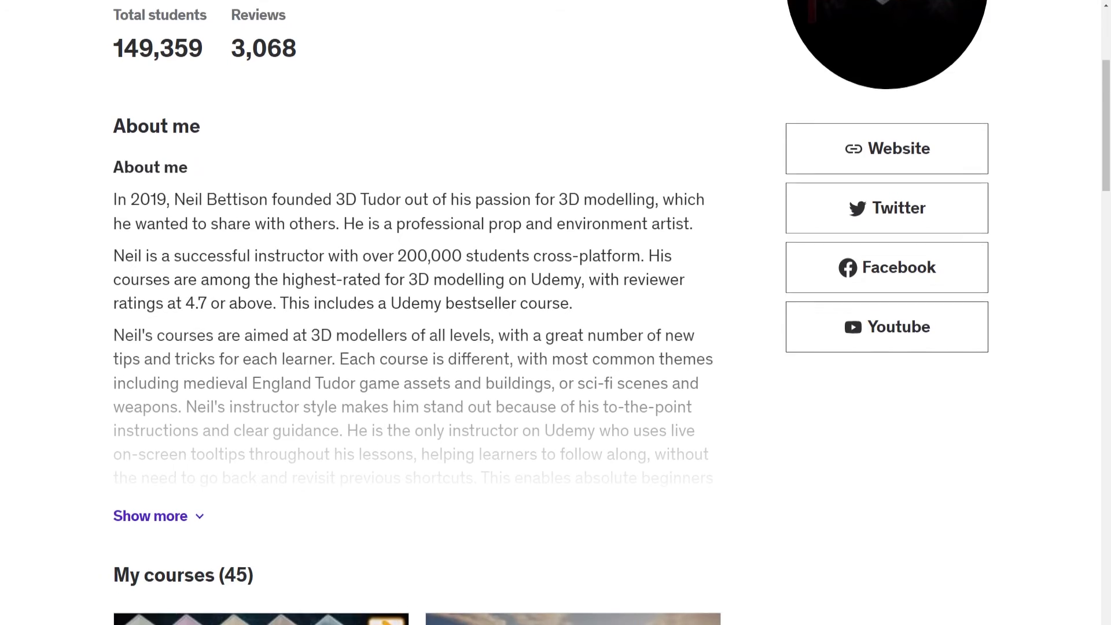
Scroll the Udemy instructor profile down to the Blender to Unreal Engine courses
scroll("down", 3)
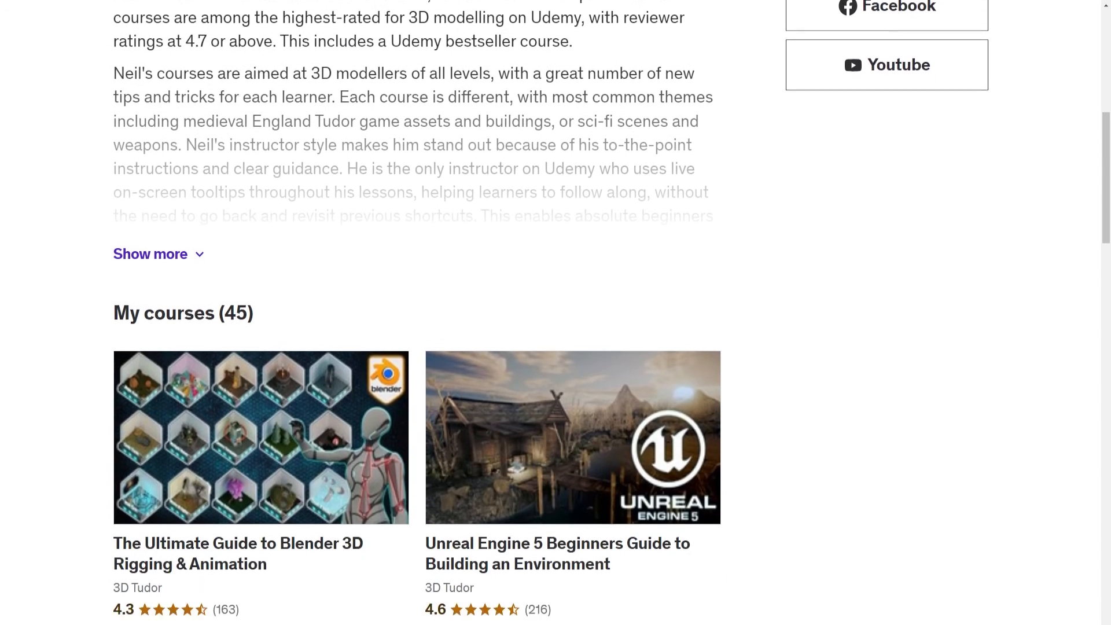
scroll("down", 3)
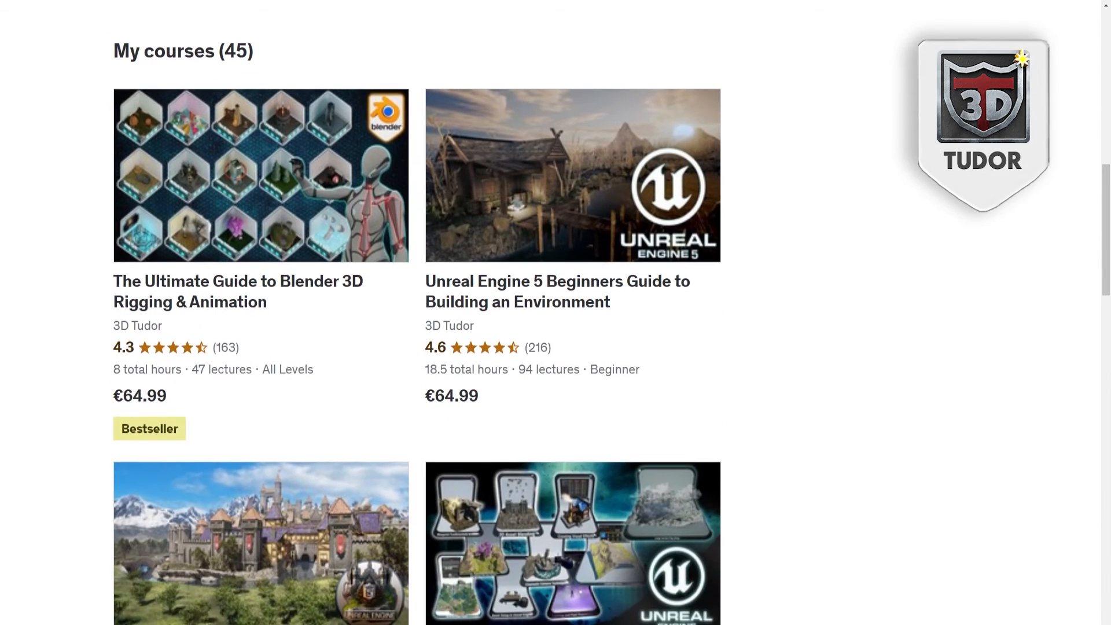
scroll("down", 3)
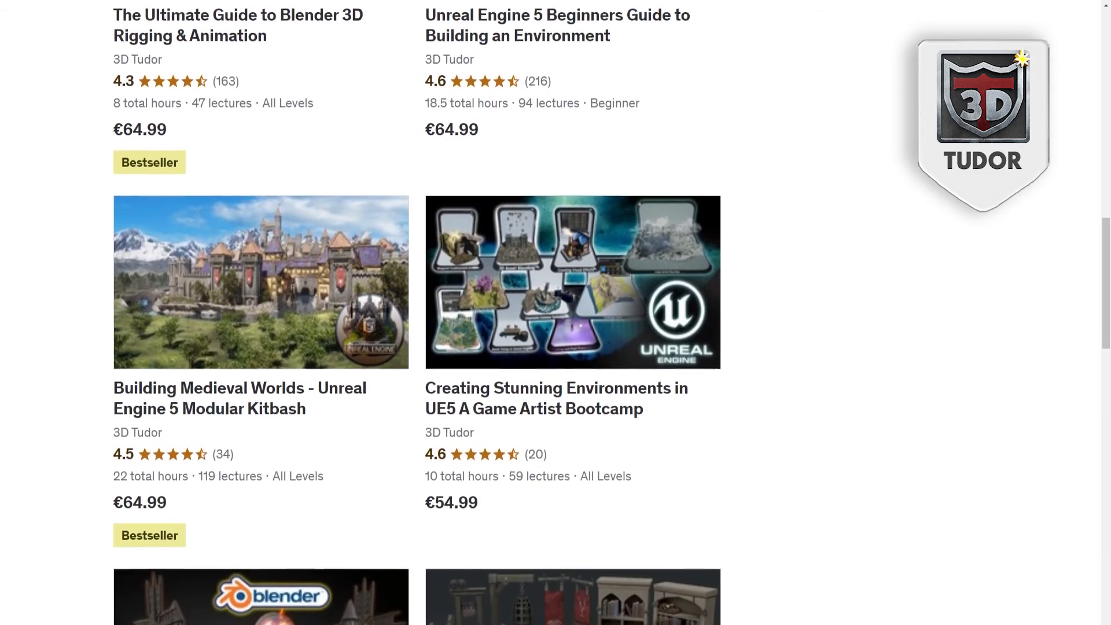
scroll("down", 3)
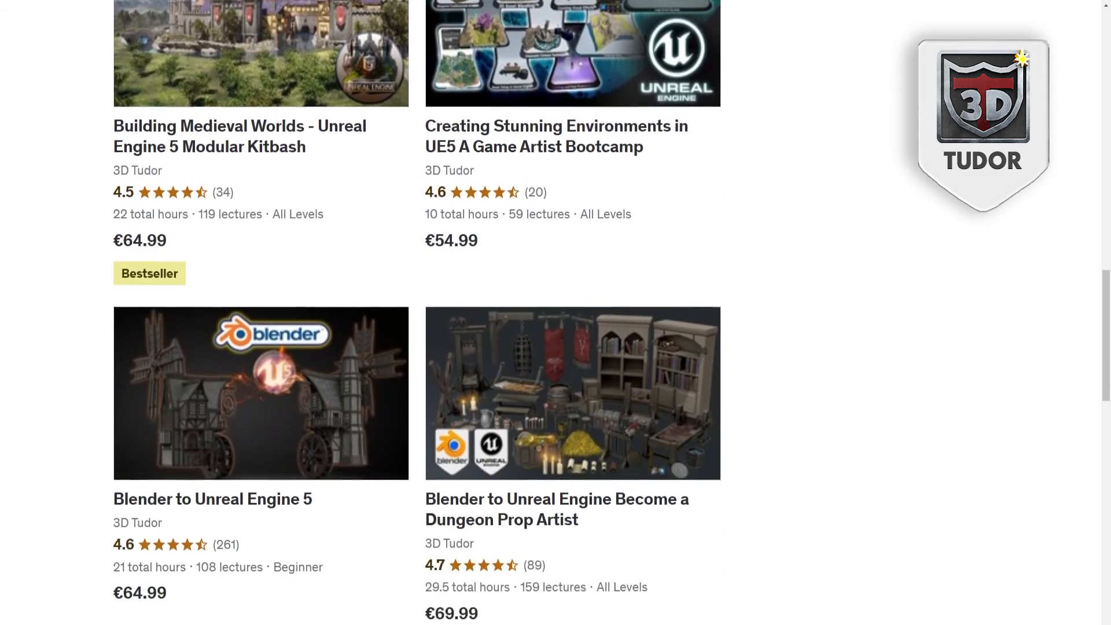
scroll("down", 3)
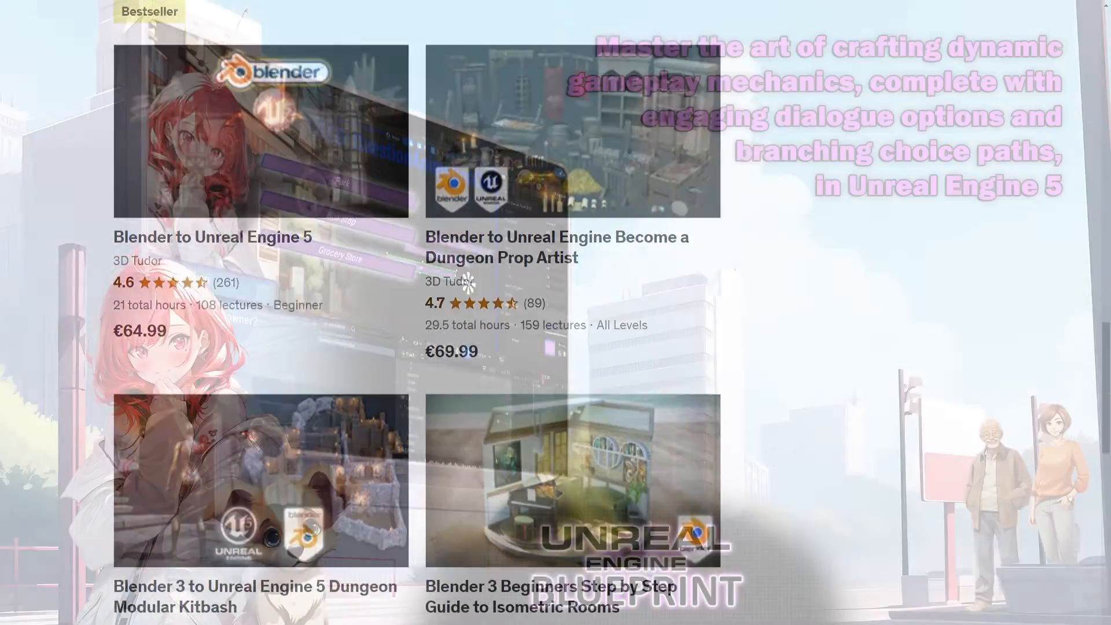